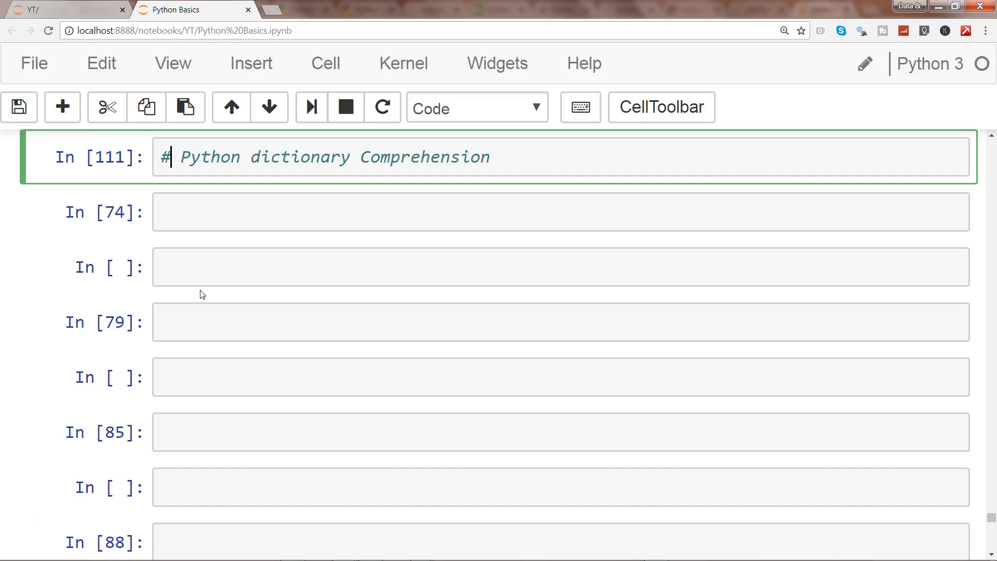
# Enter simple_dict = {x: x for x in range(1,10)} in the empty cell under the heading
pyautogui.click(258, 212)
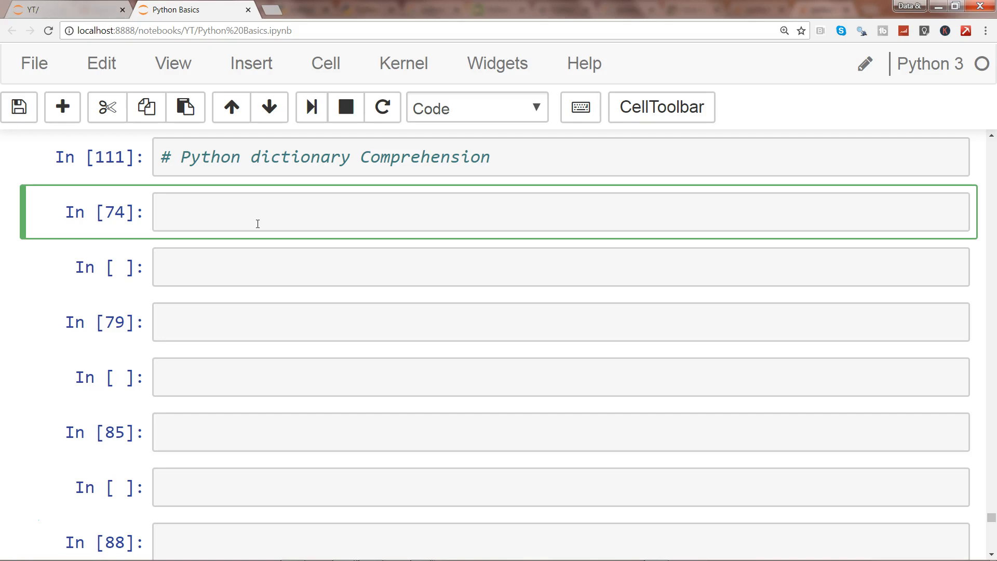
pyautogui.write('simple_di')
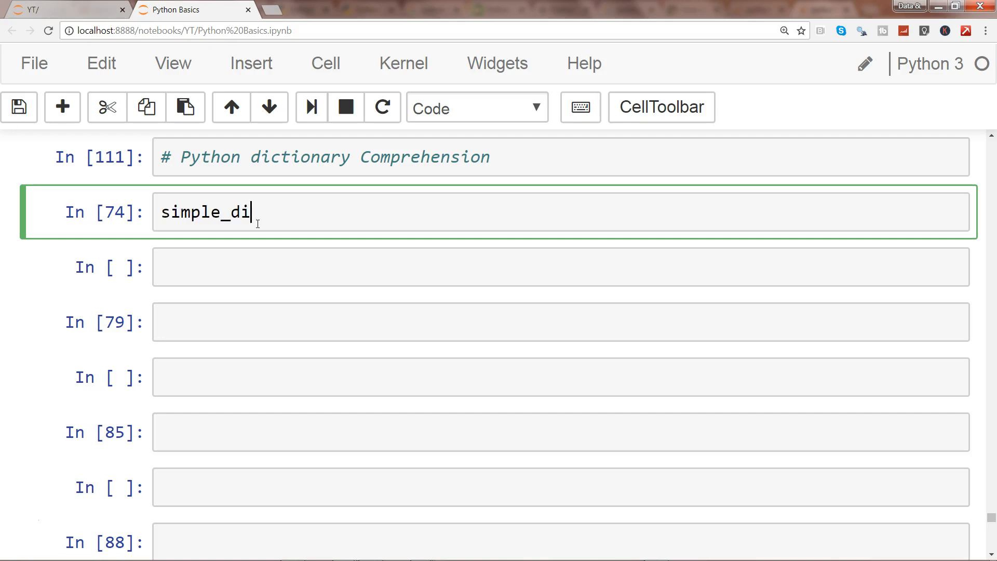
pyautogui.write('ct =')
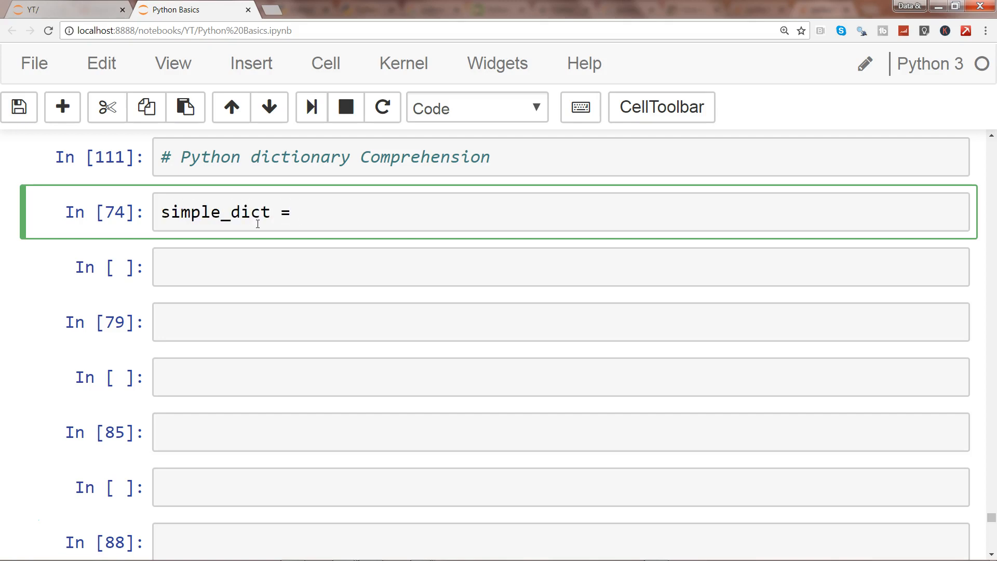
pyautogui.write('{')
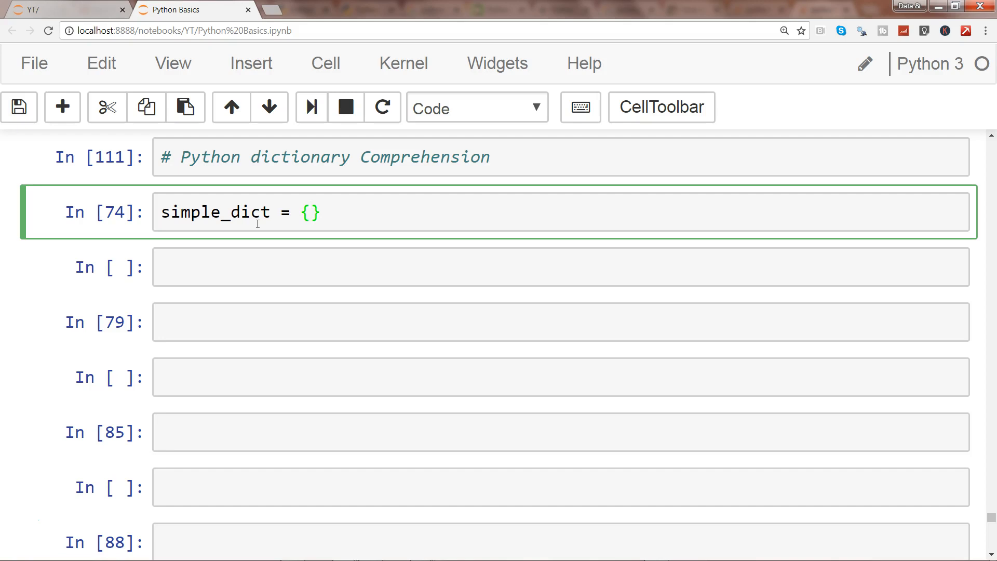
pyautogui.write('x')
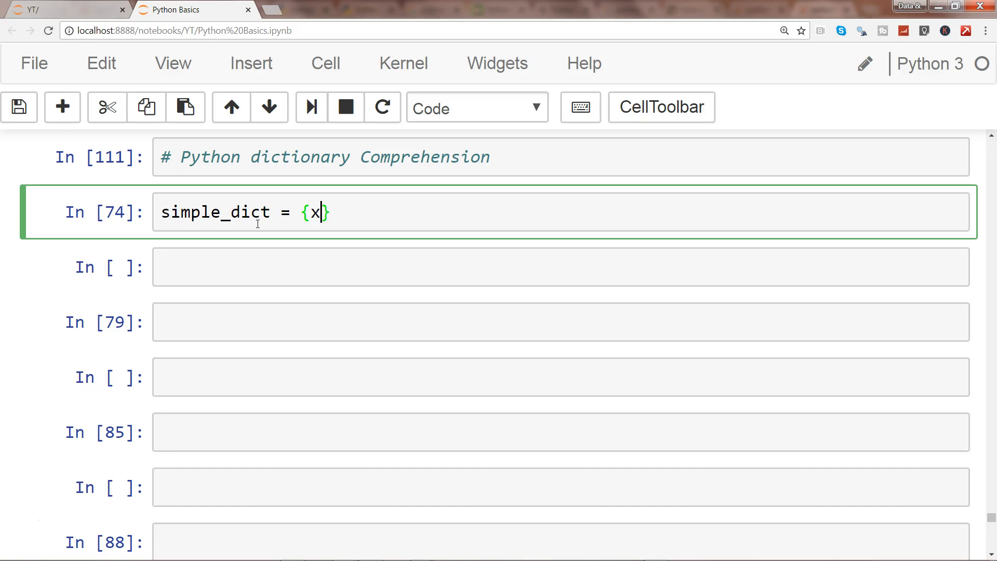
pyautogui.write(':')
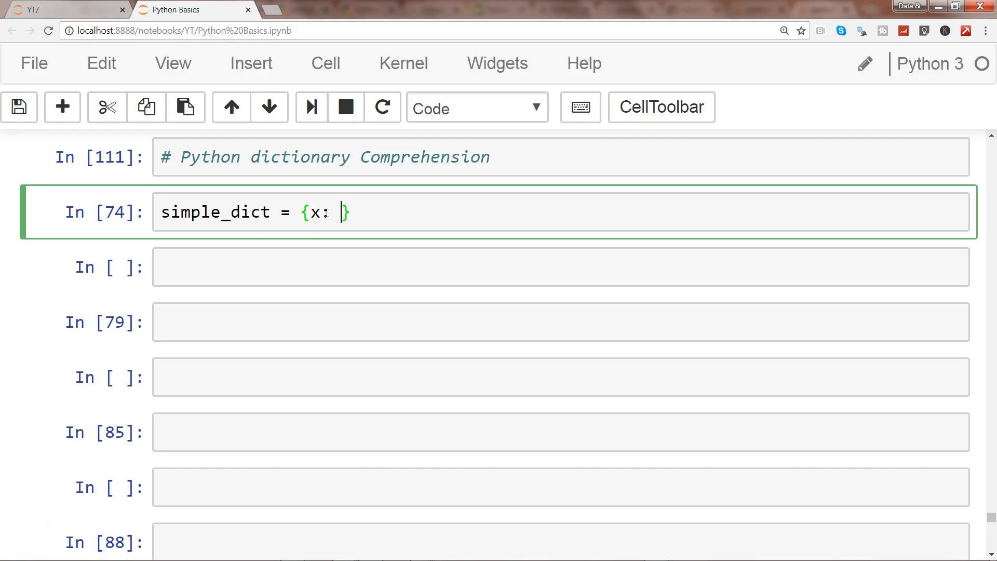
pyautogui.write('x for')
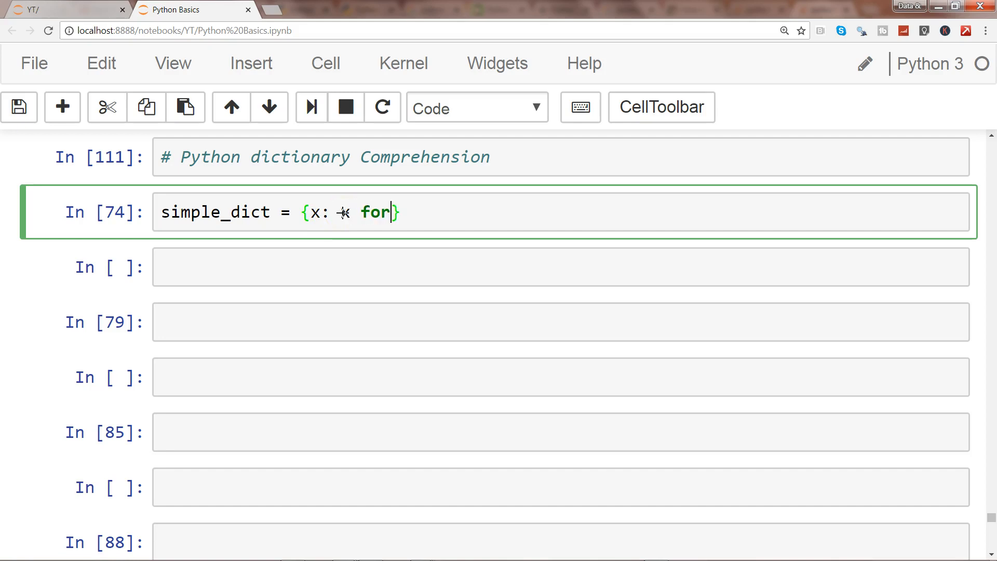
pyautogui.write('x')
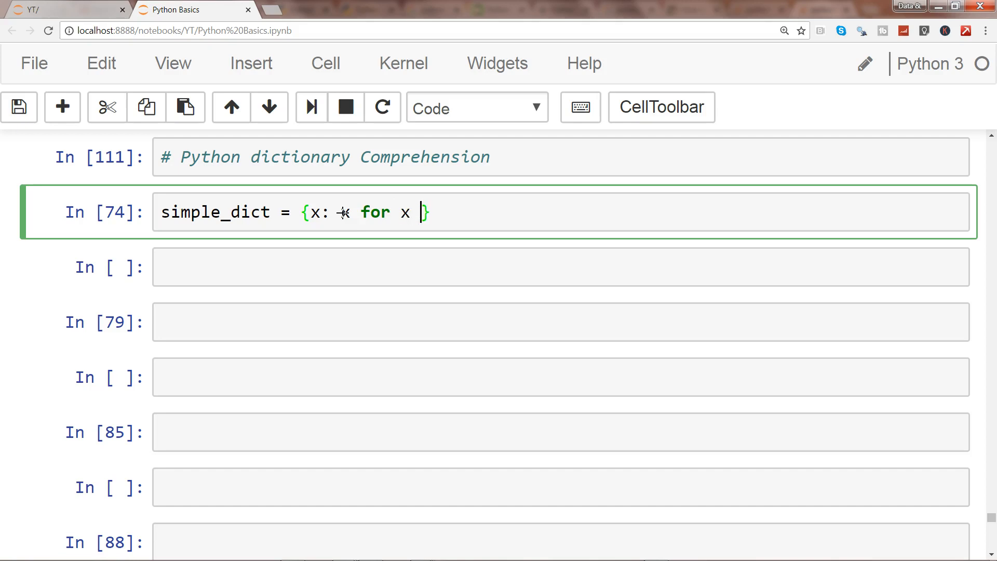
pyautogui.write('in range(1,10')
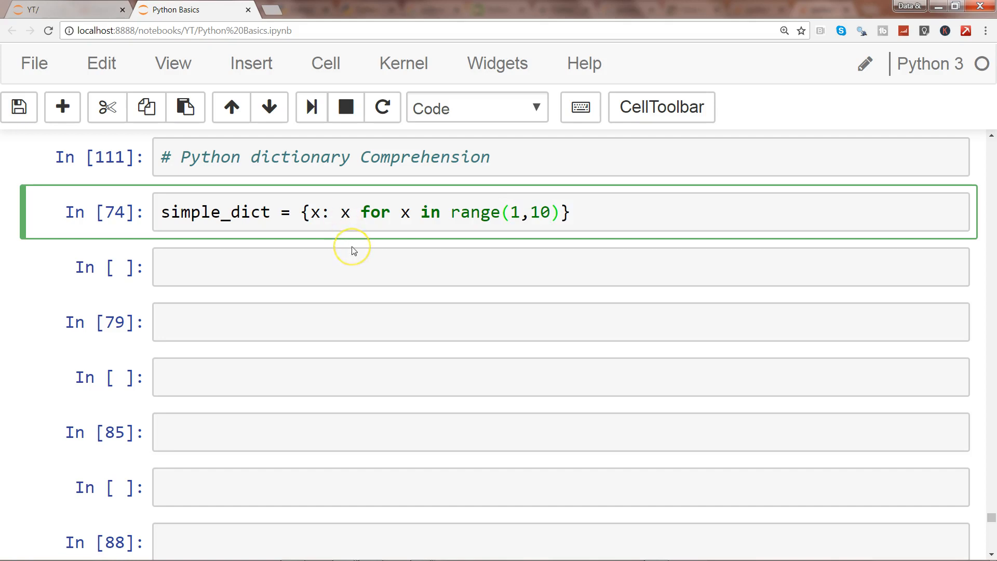
pyautogui.moveTo(341, 216)
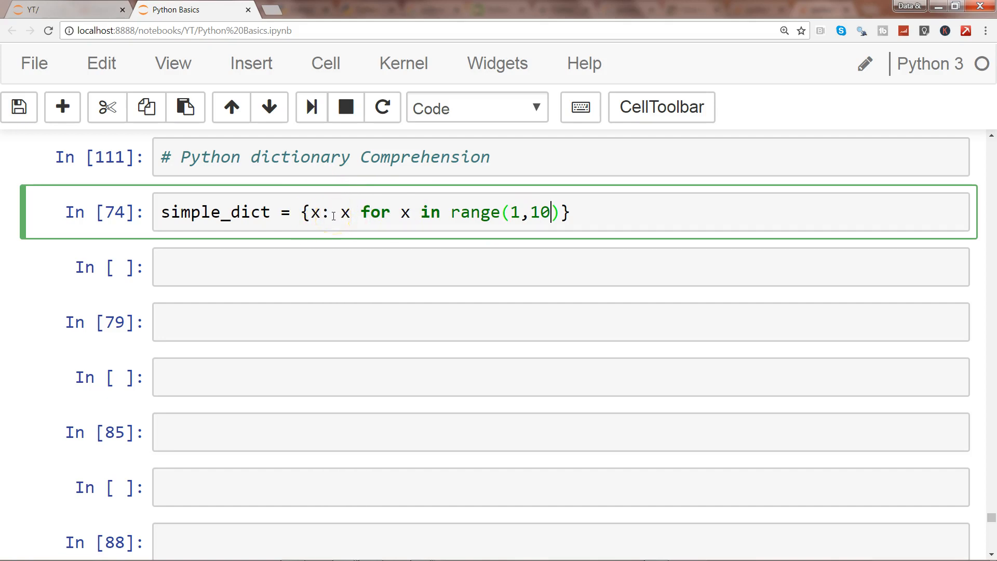
# Run the cell and display simple_dict as {1: 1, 2: 2, … 9: 9}, then return to the comprehension
pyautogui.press('shift+enter')
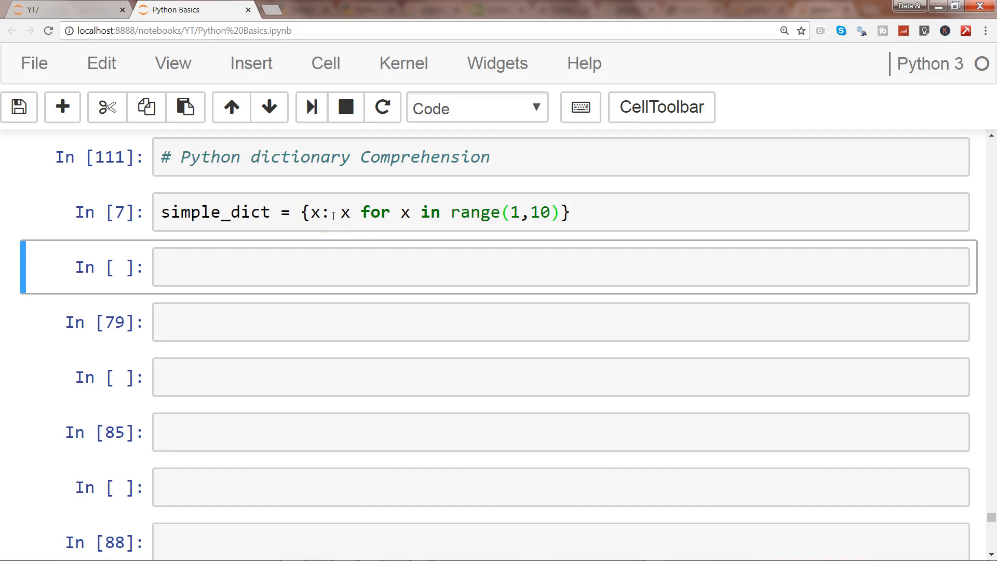
pyautogui.write('simple_dict')
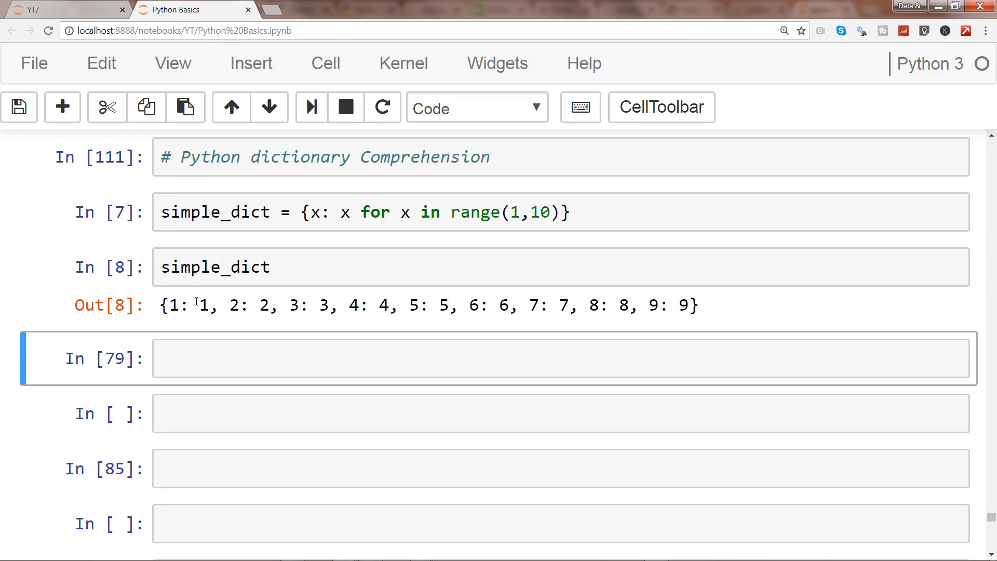
pyautogui.moveTo(255, 308)
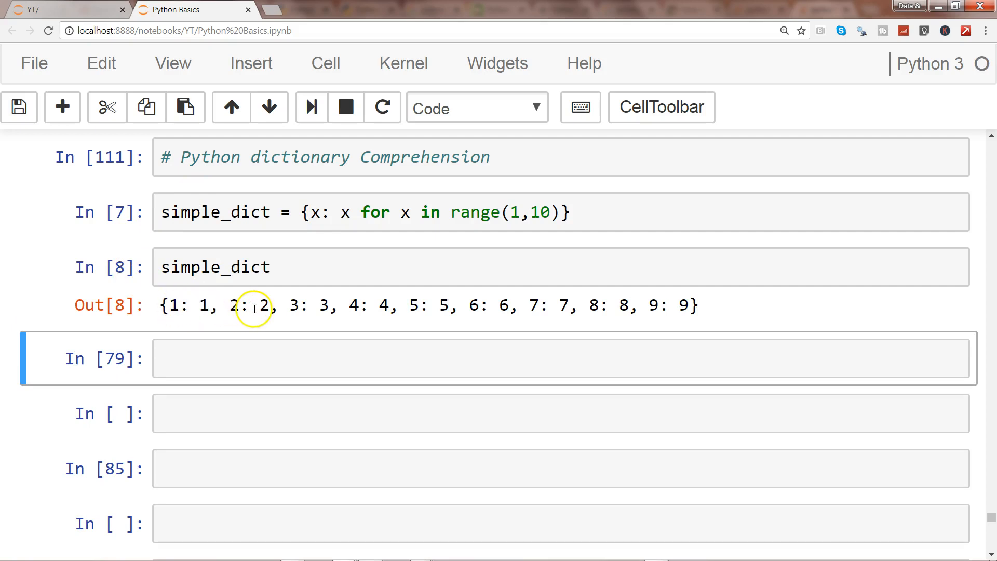
pyautogui.moveTo(417, 315)
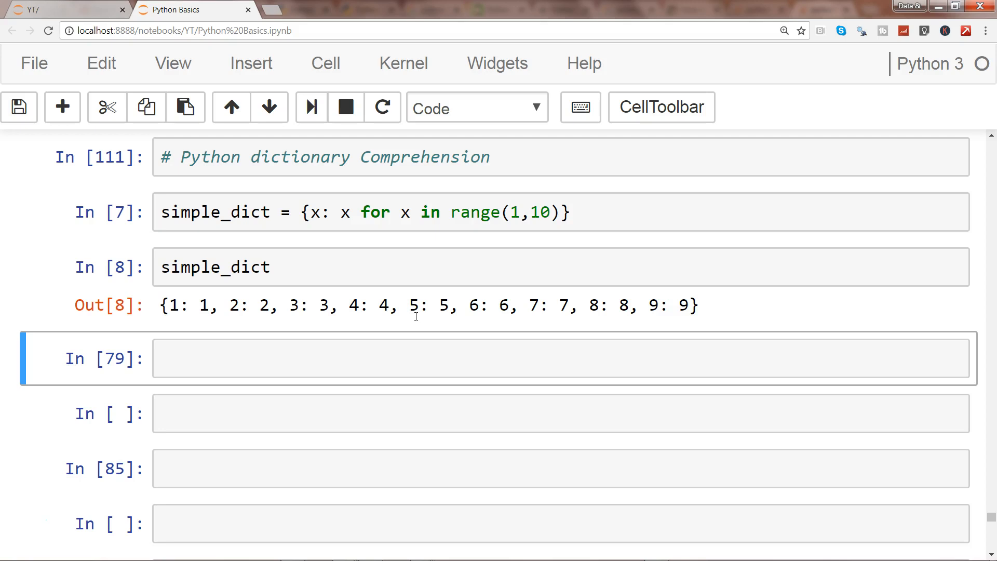
pyautogui.moveTo(258, 313)
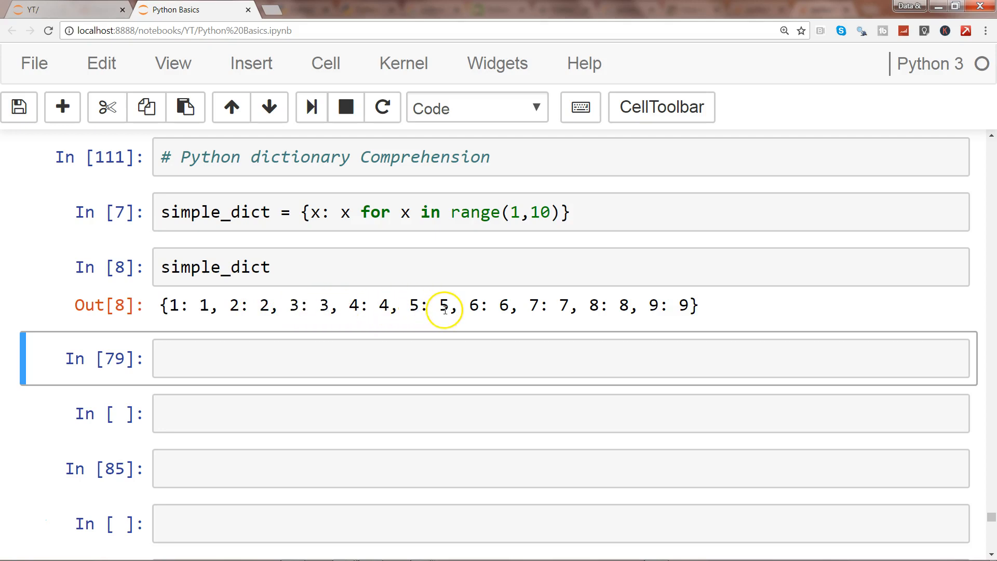
pyautogui.moveTo(374, 240)
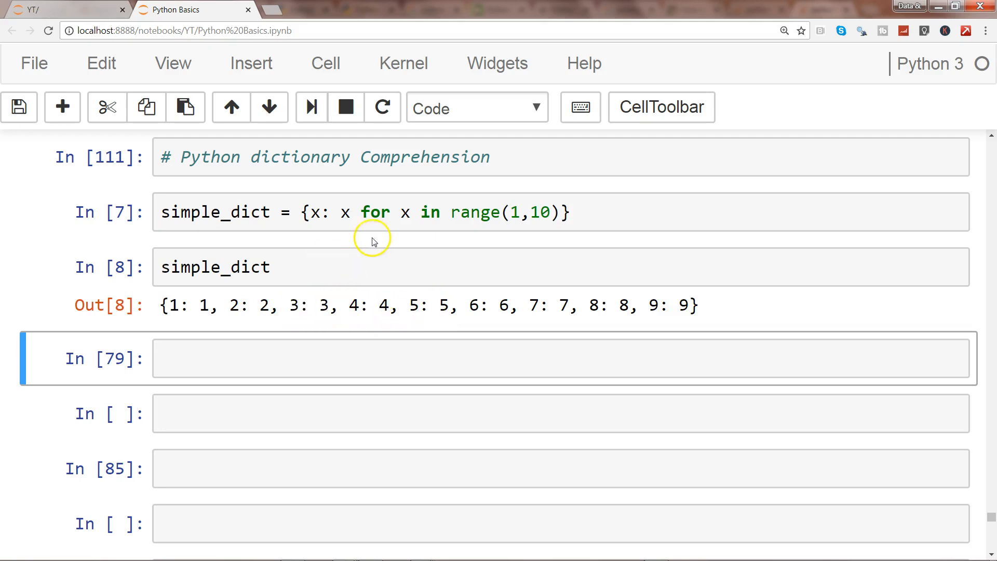
pyautogui.click(352, 212)
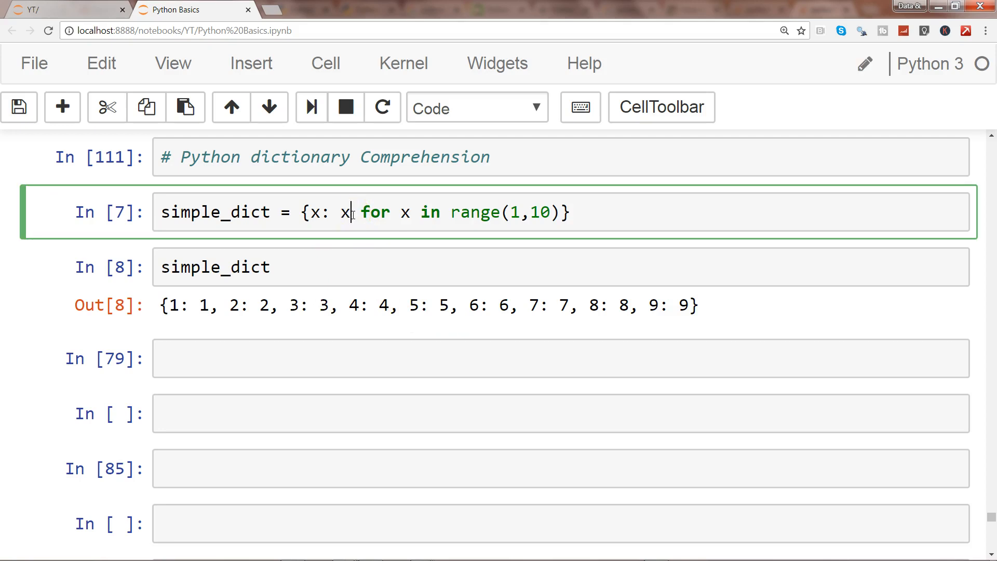
# Change the value expression to x ** 2 so simple_dict shows squares 1: 1 to 9: 81
pyautogui.write('**')
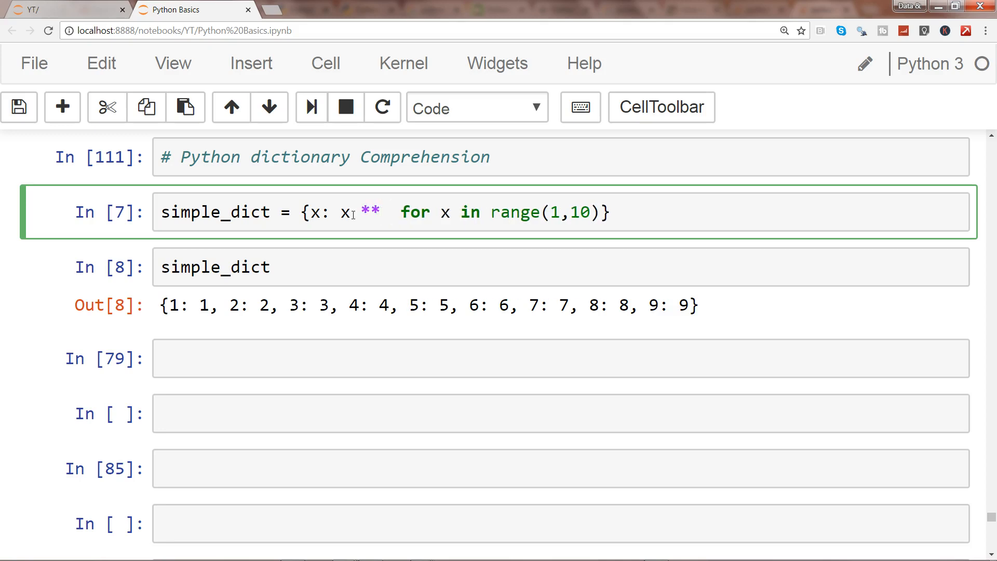
pyautogui.write('2')
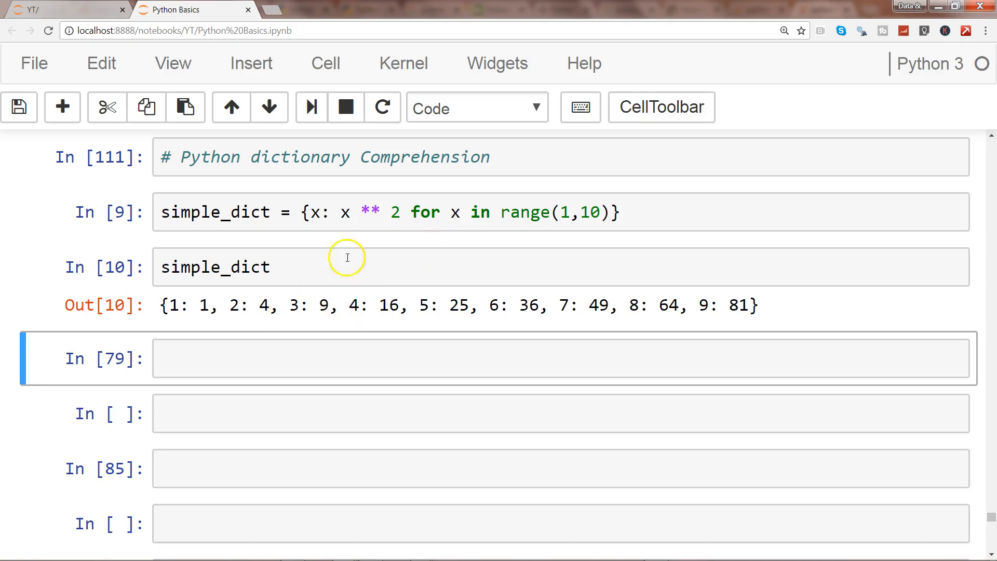
pyautogui.moveTo(391, 306)
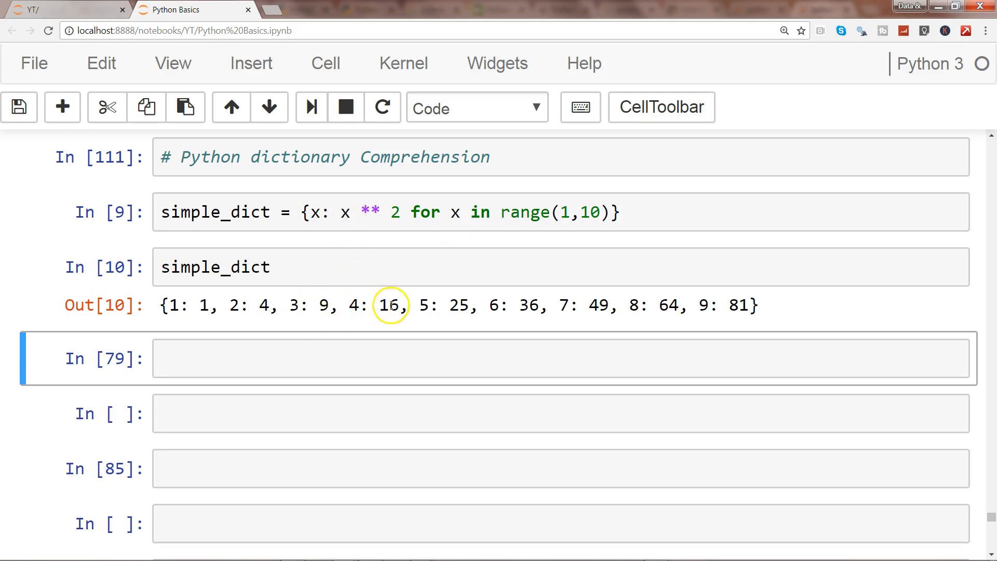
pyautogui.moveTo(471, 306)
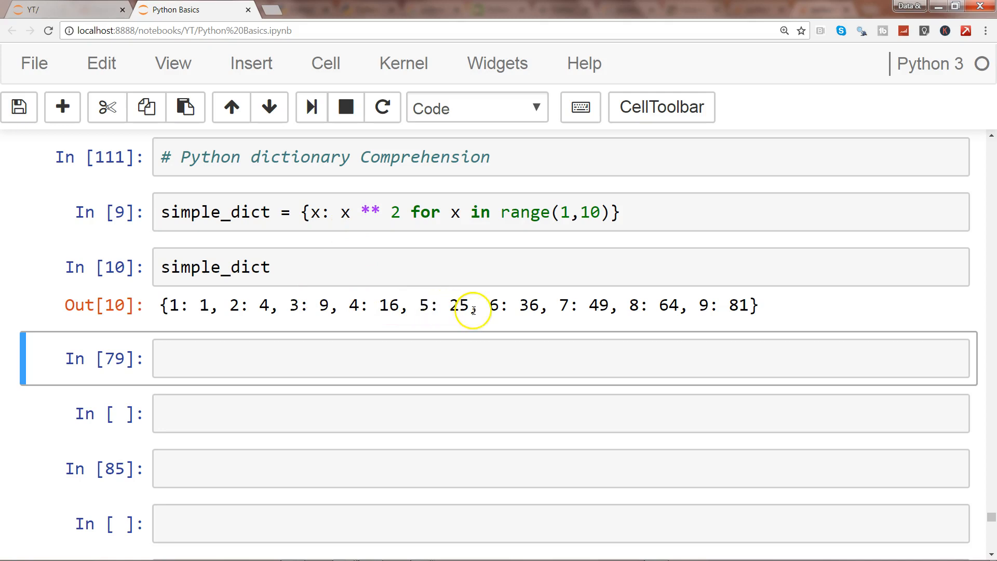
pyautogui.moveTo(692, 310)
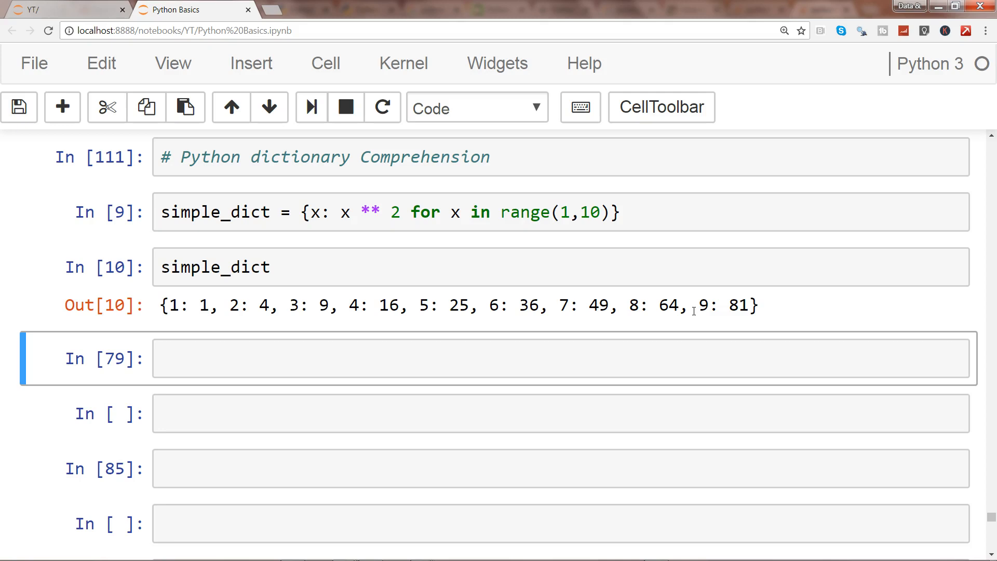
pyautogui.click(430, 357)
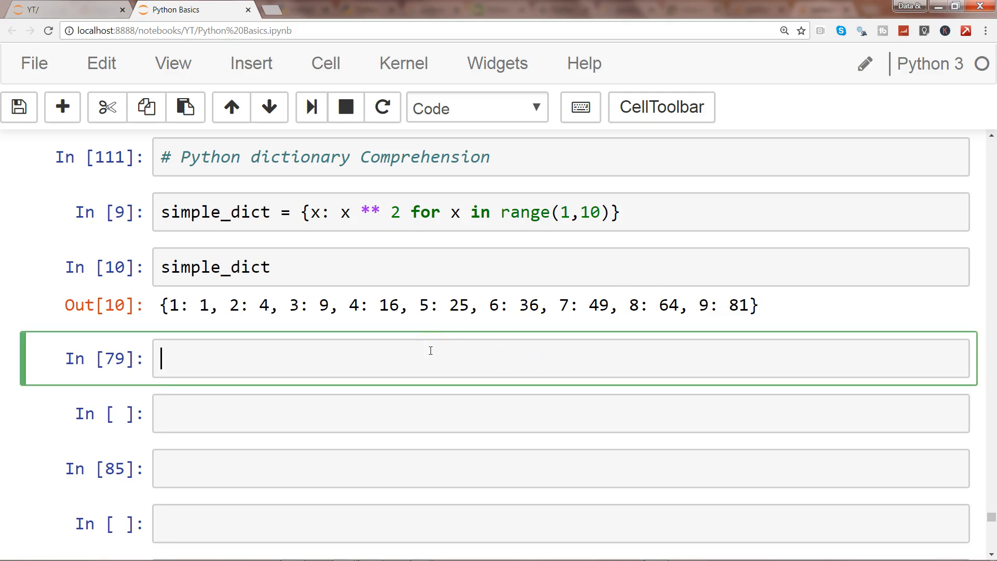
# Write even_num = {x: x for x in range(1,10) in a new cell
pyautogui.write('s')
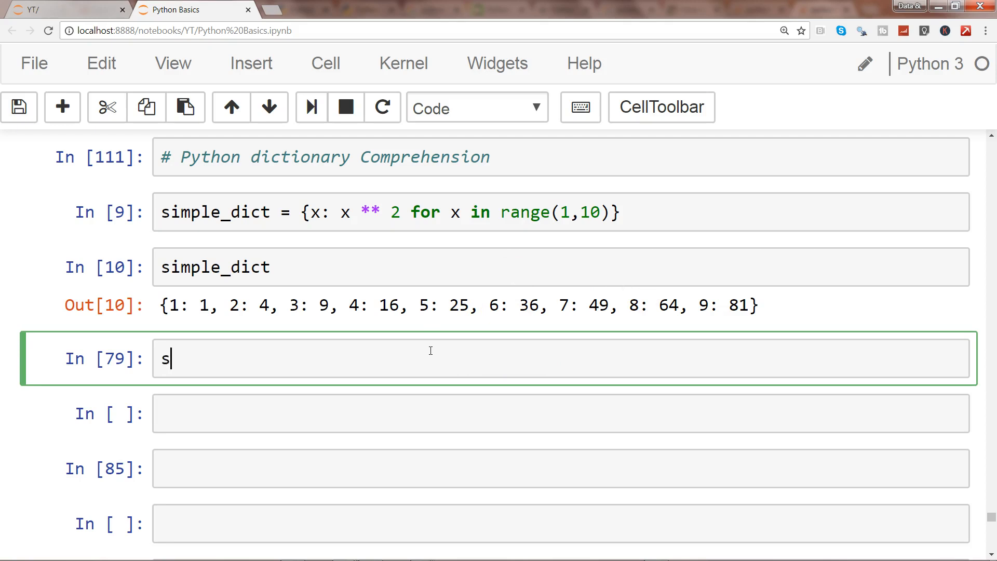
pyautogui.write('even_n')
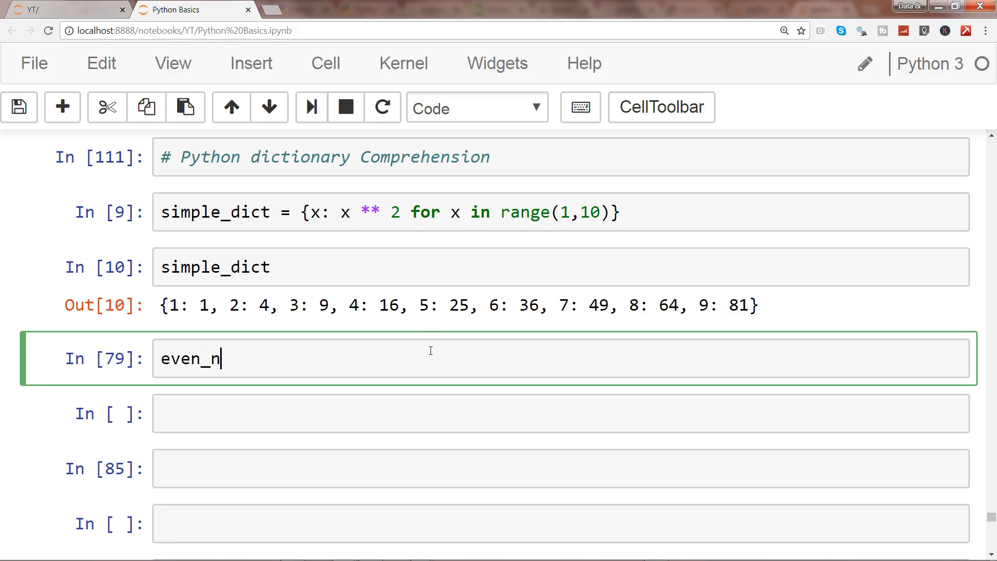
pyautogui.write('um =')
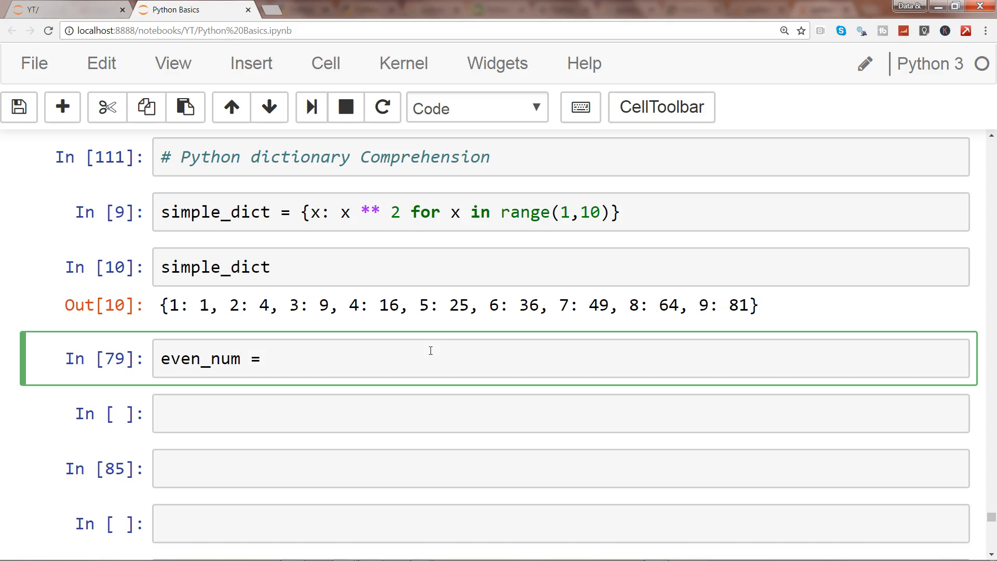
pyautogui.write('{x')
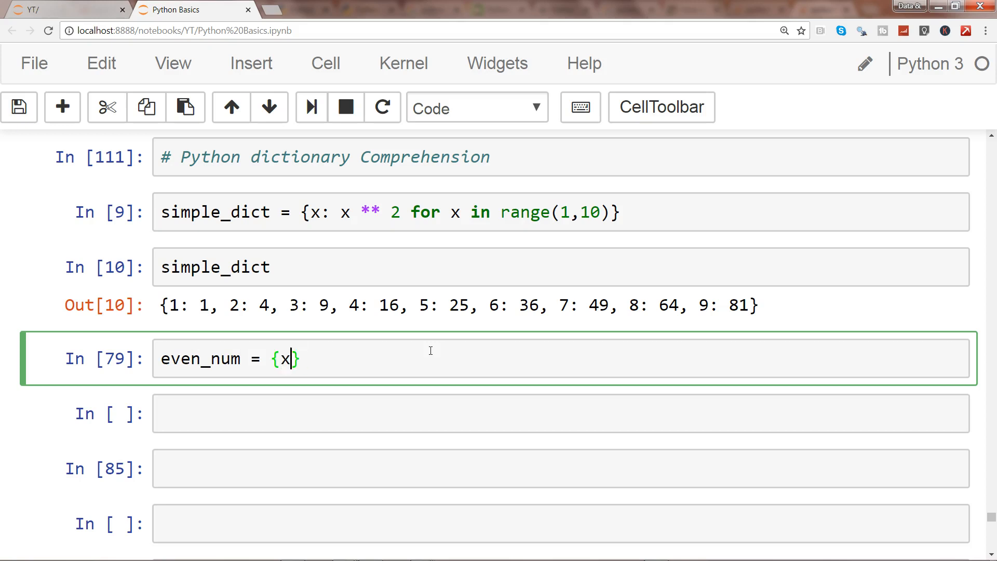
pyautogui.write(': x')
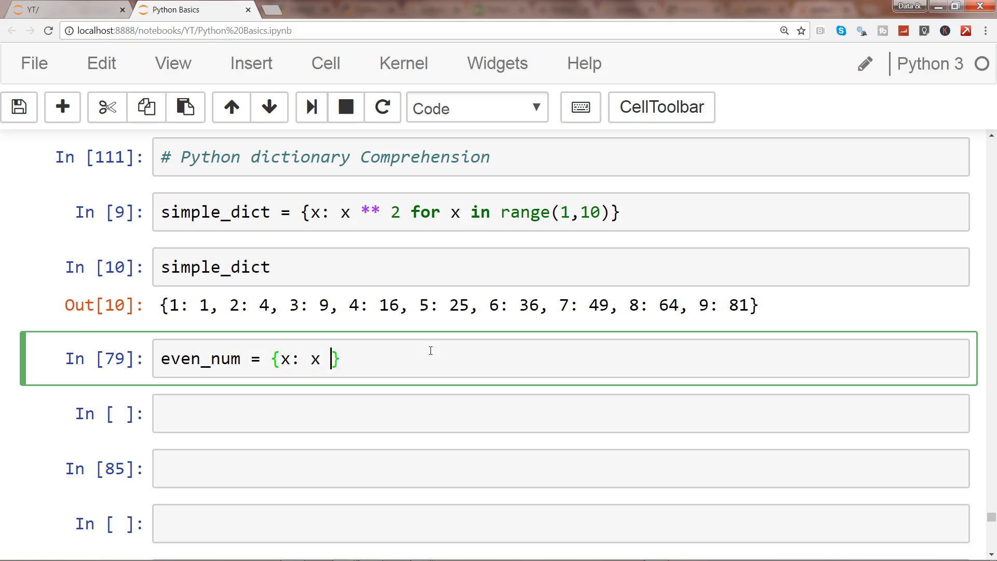
pyautogui.write('for x in range(')
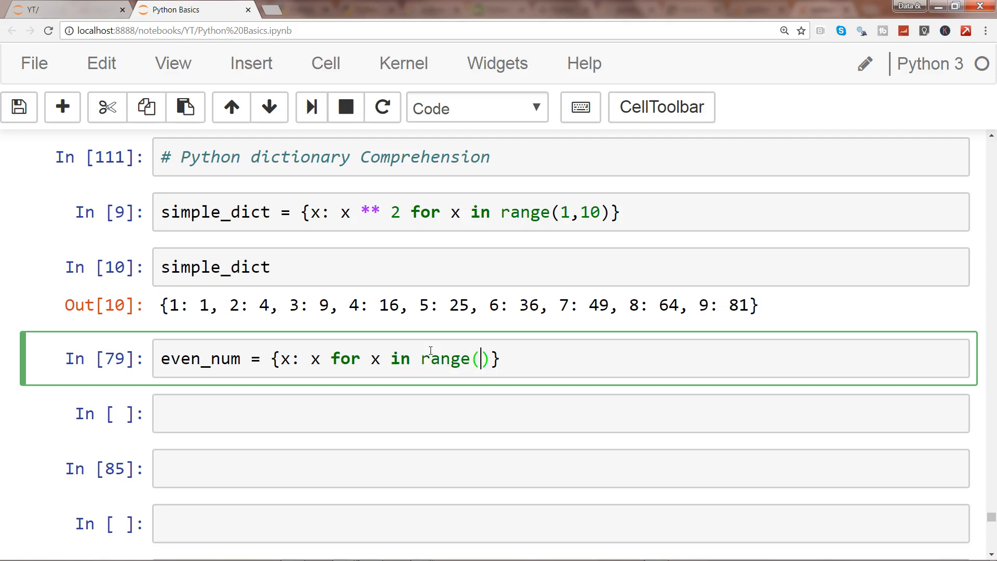
pyautogui.write('1,10')
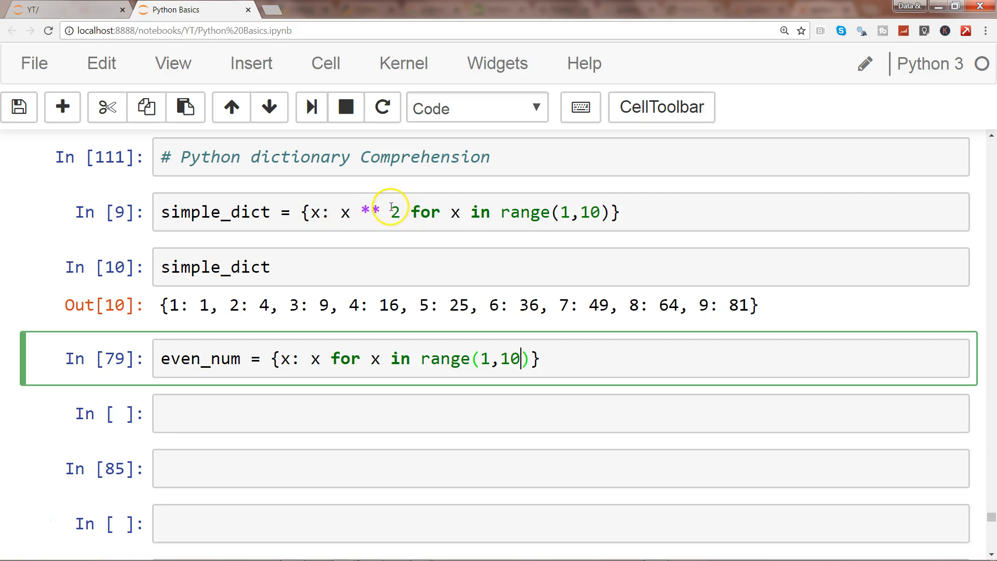
# Remove simple_dict's squaring and finish even_num with the filter if x % 2 == 0
pyautogui.click(381, 212)
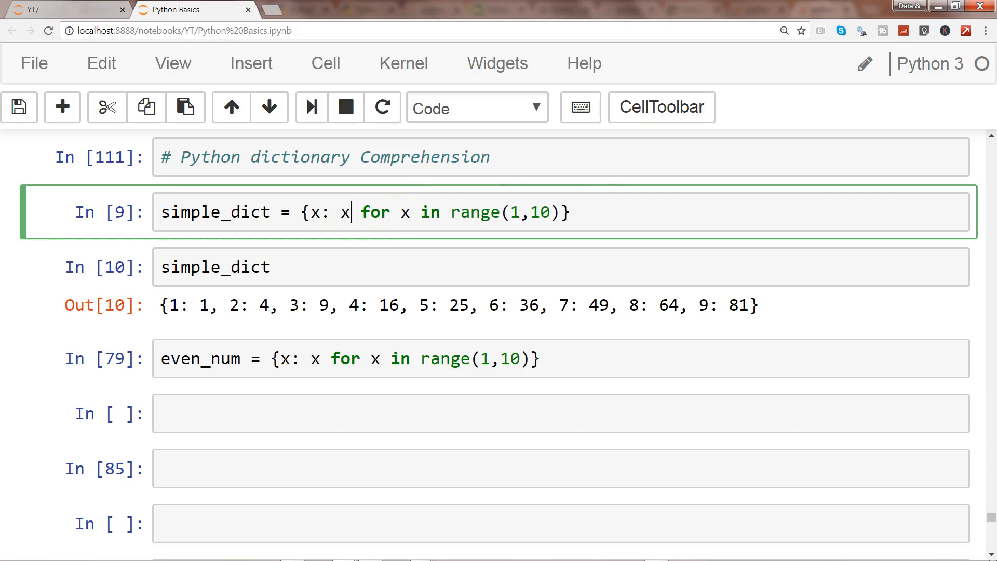
pyautogui.moveTo(534, 375)
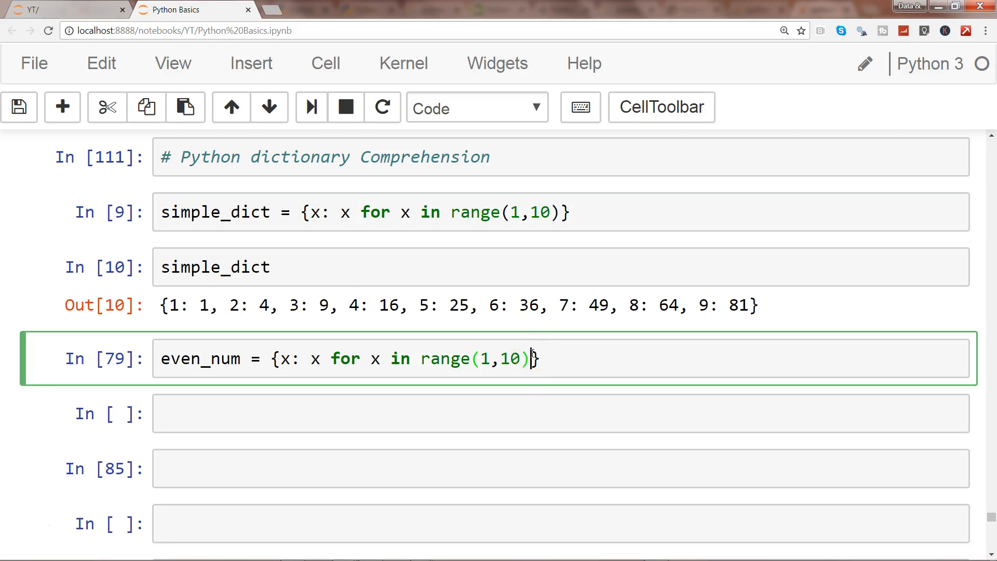
pyautogui.write('if x')
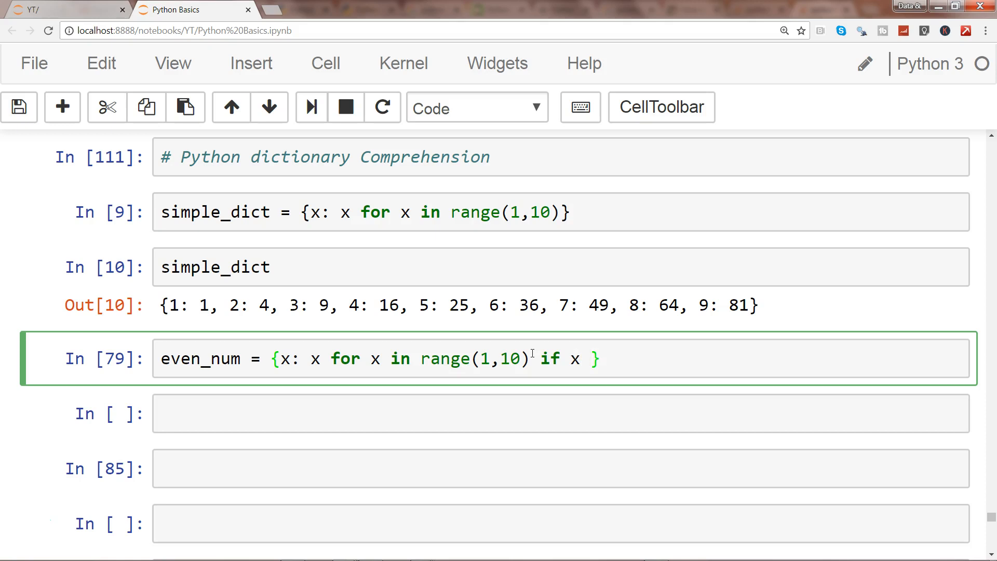
pyautogui.write('%')
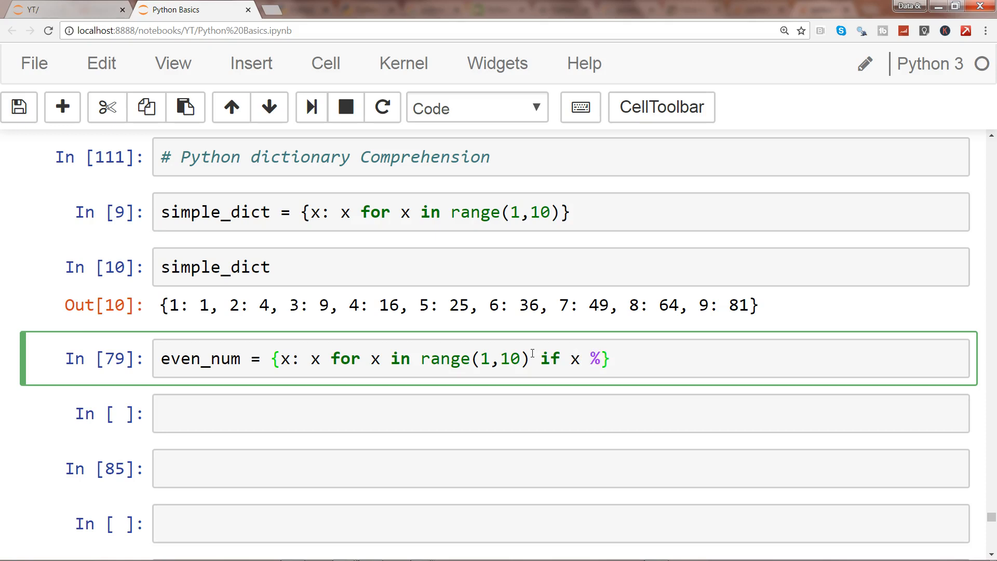
pyautogui.write('2 =')
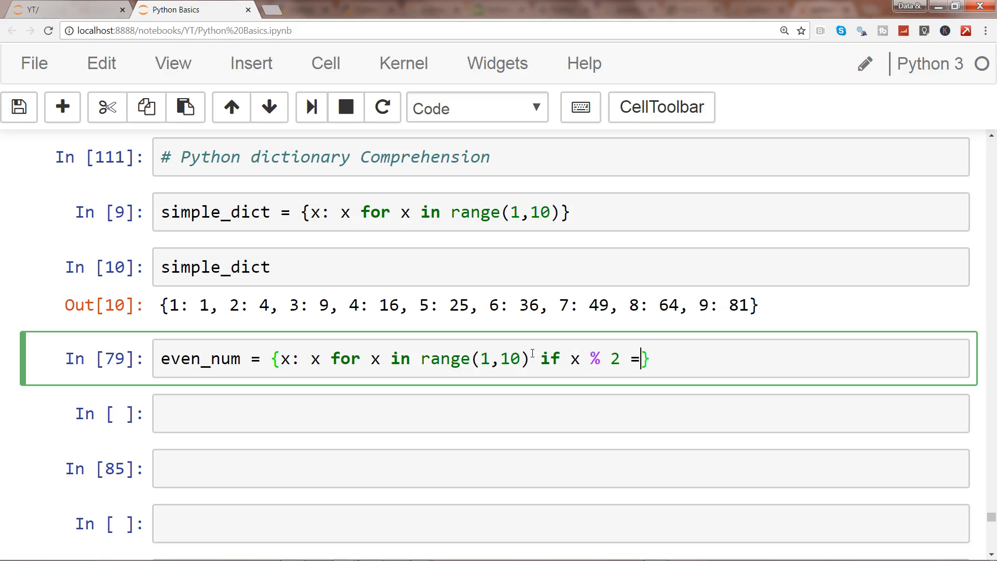
pyautogui.write('= 0}')
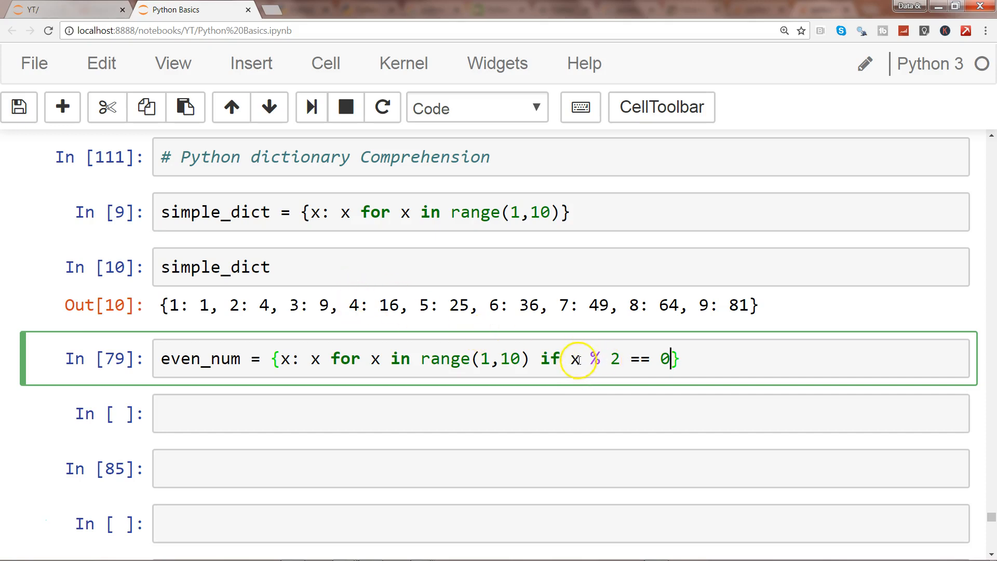
pyautogui.moveTo(191, 309)
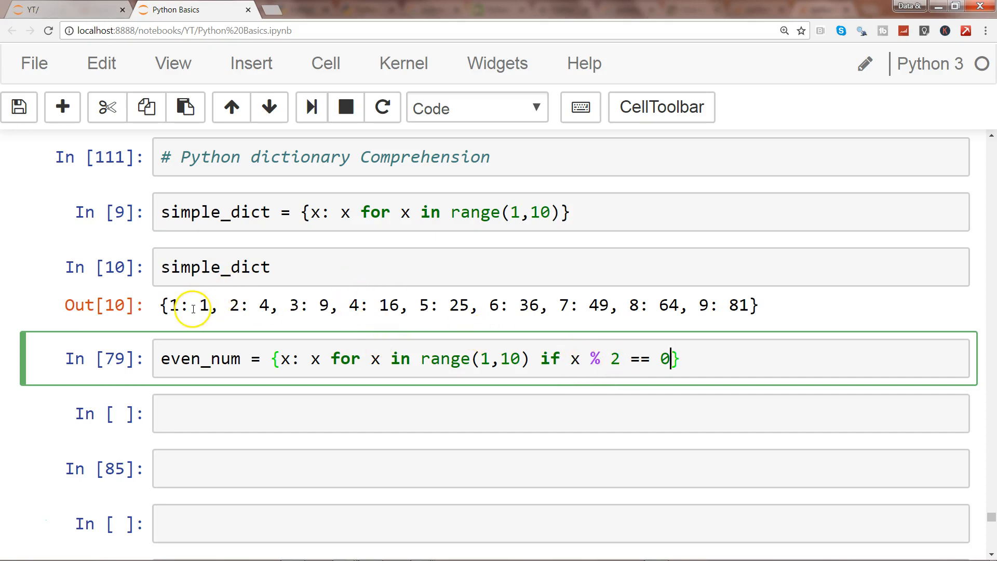
pyautogui.moveTo(661, 358)
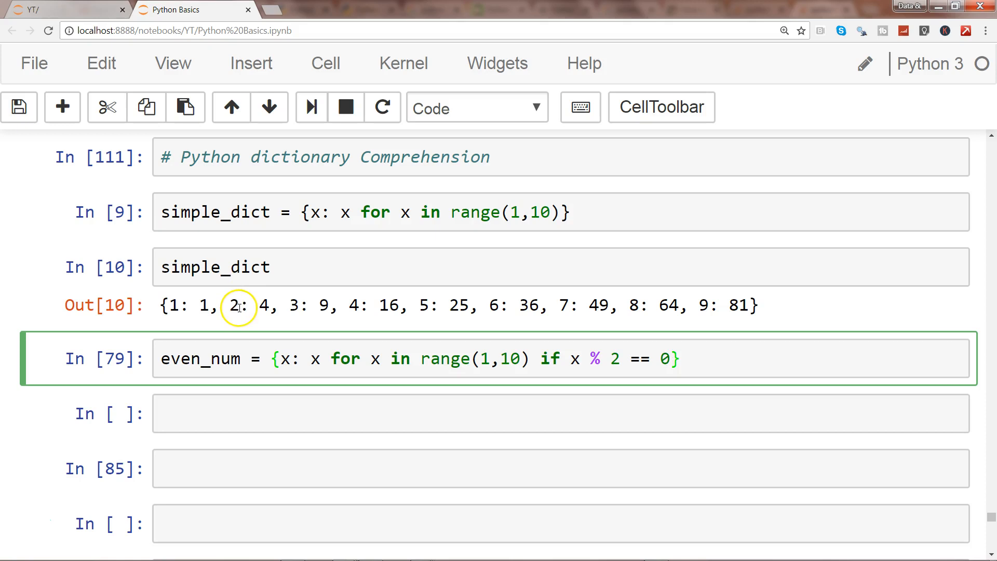
pyautogui.moveTo(658, 392)
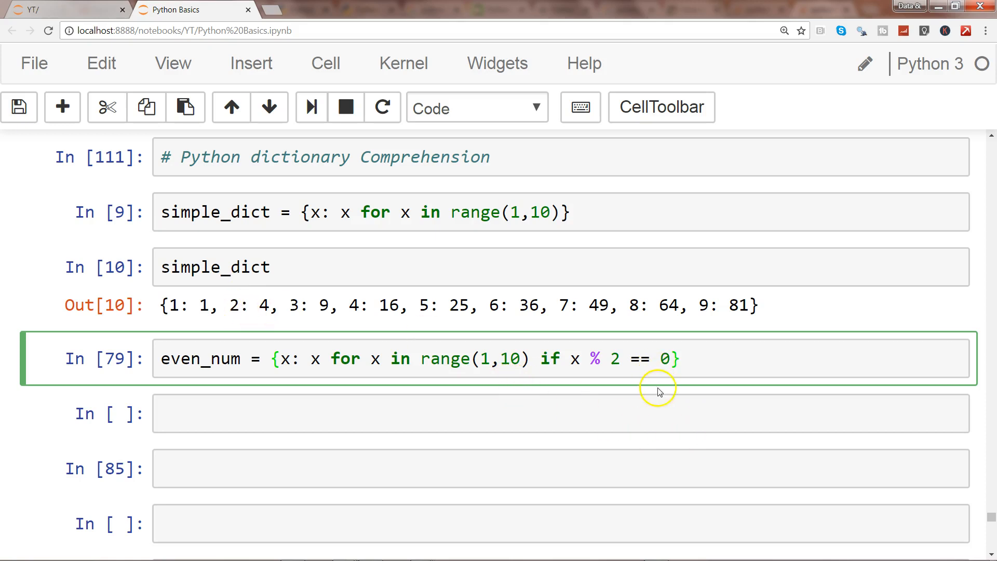
pyautogui.moveTo(251, 311)
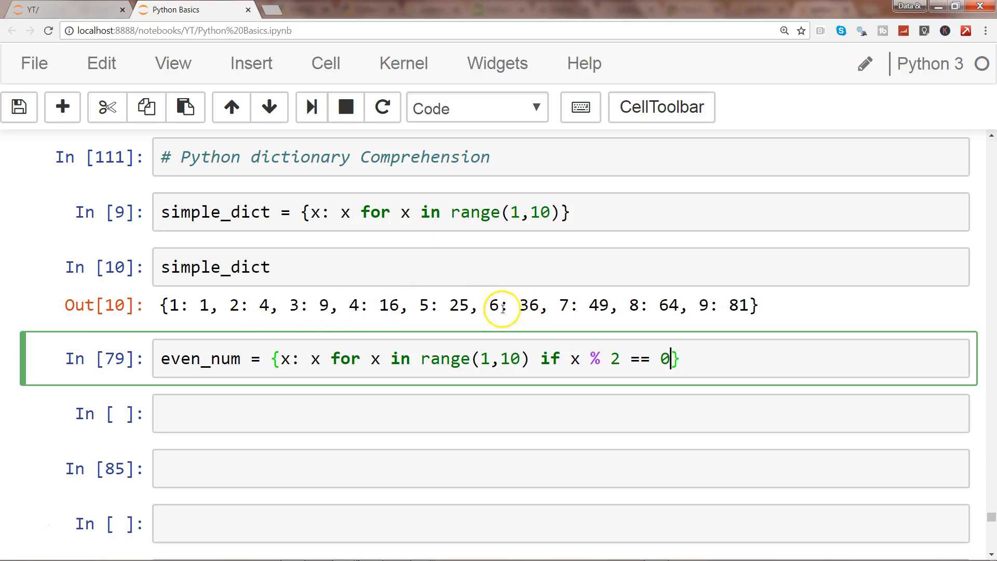
pyautogui.moveTo(629, 310)
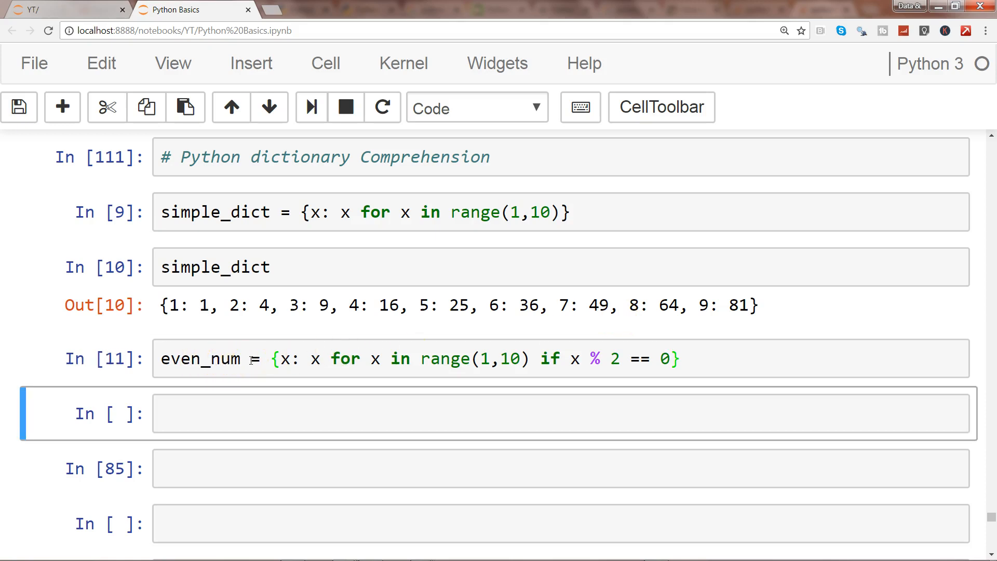
# Display even_num, showing {2: 2, 4: 4, 6: 6, 8: 8}
pyautogui.write('even_n')
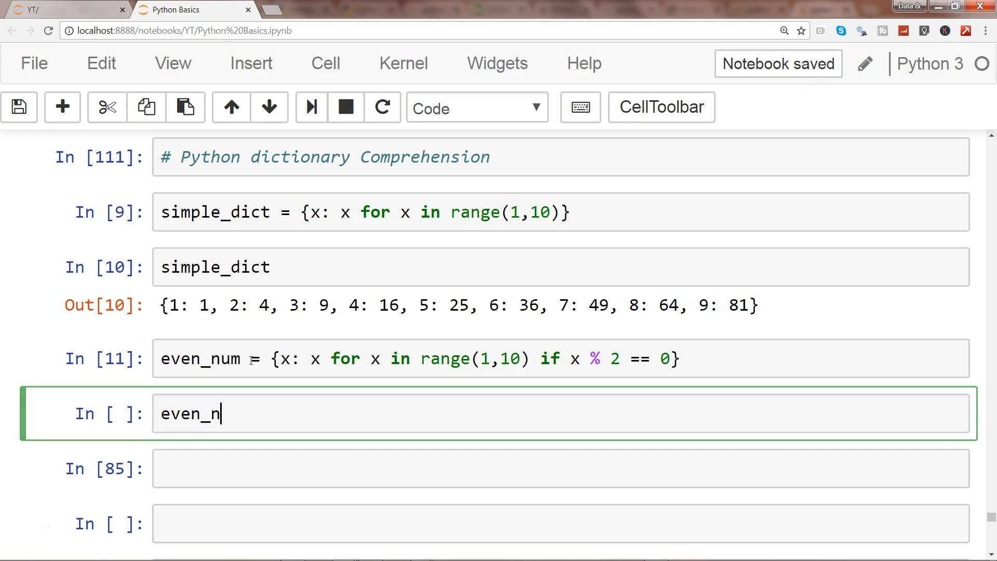
pyautogui.write('um')
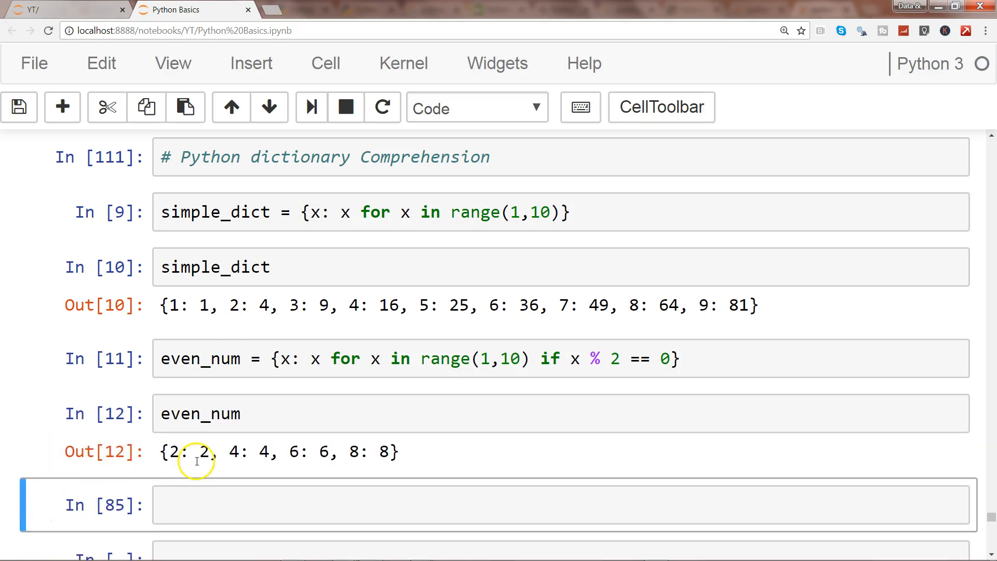
pyautogui.moveTo(351, 468)
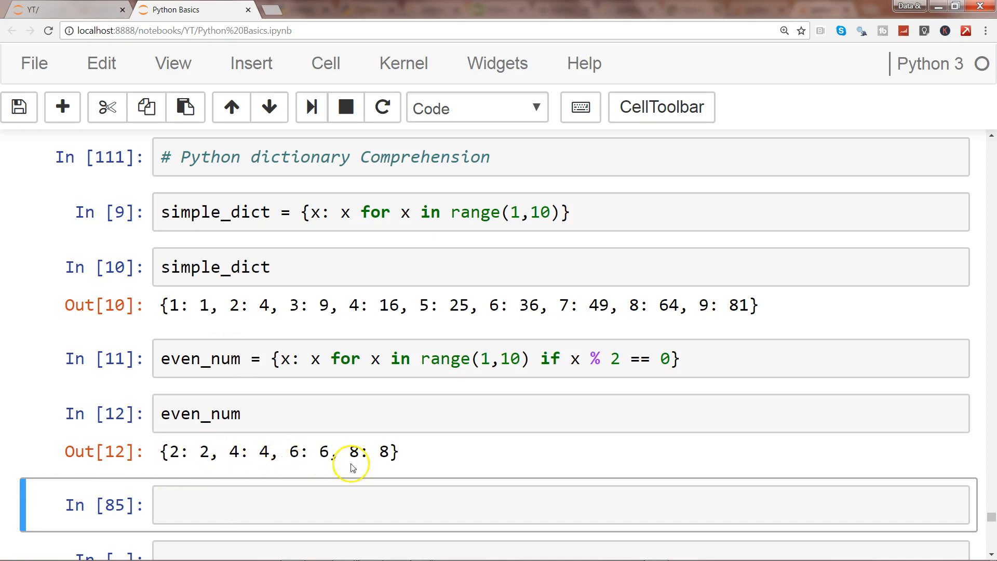
pyautogui.moveTo(407, 487)
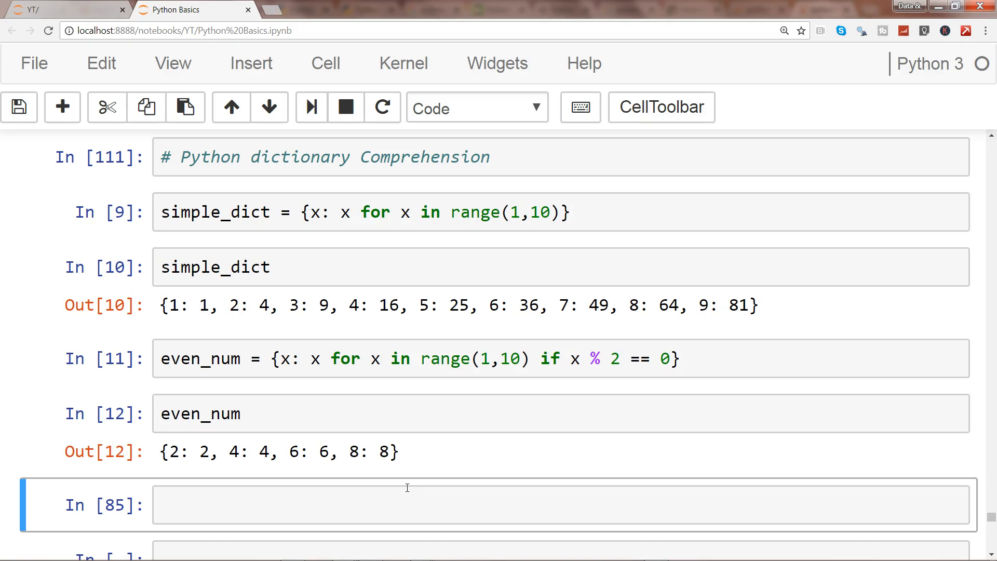
pyautogui.moveTo(405, 450)
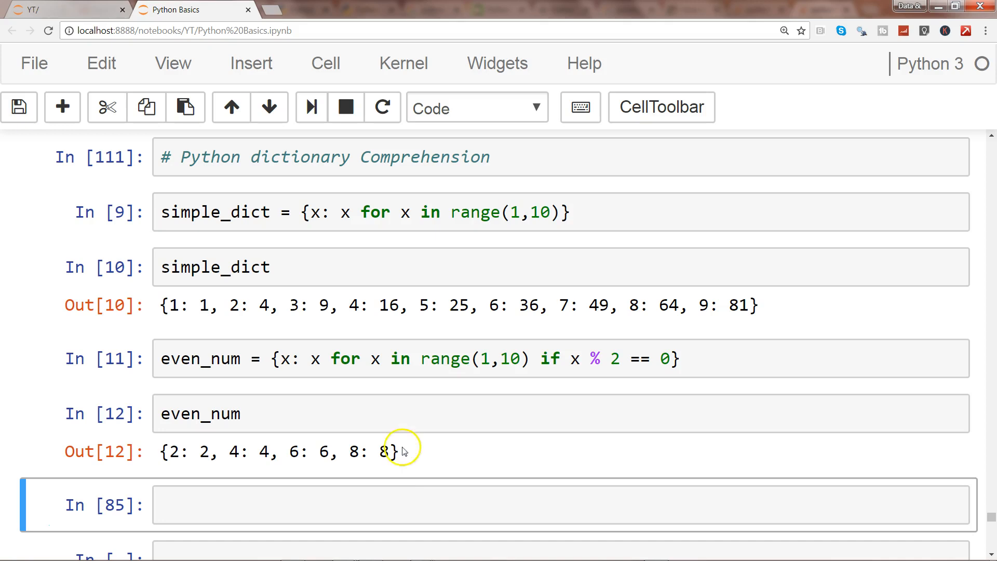
pyautogui.moveTo(345, 358)
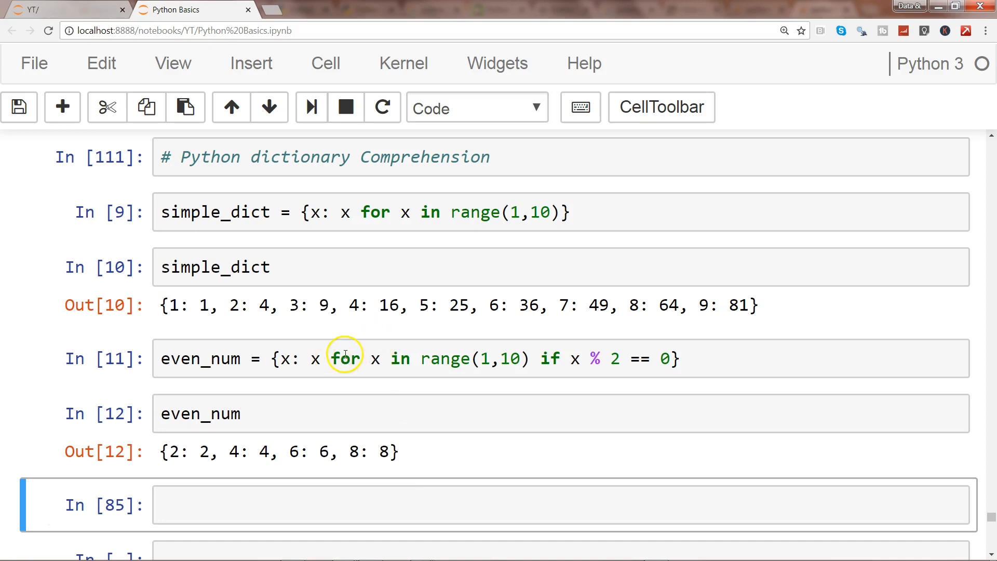